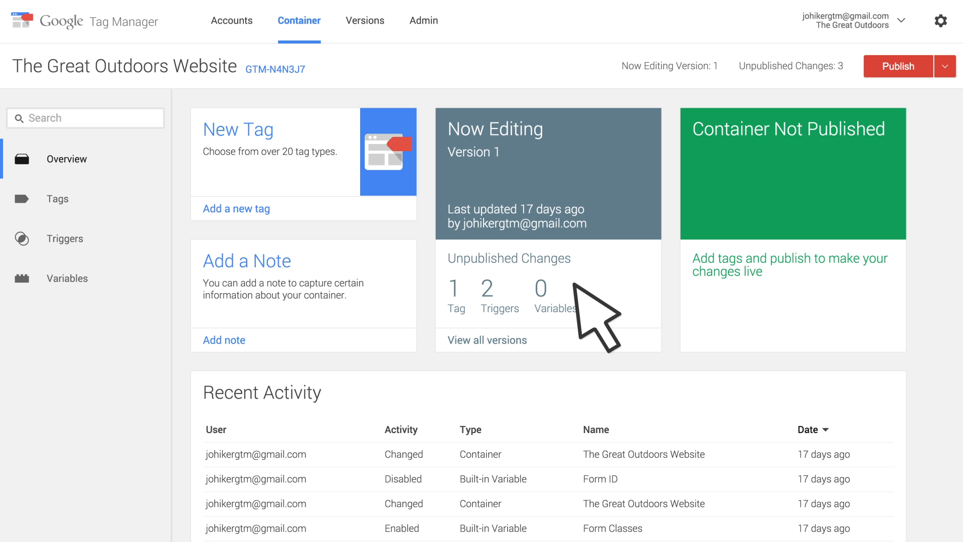
pyautogui.moveTo(263, 139)
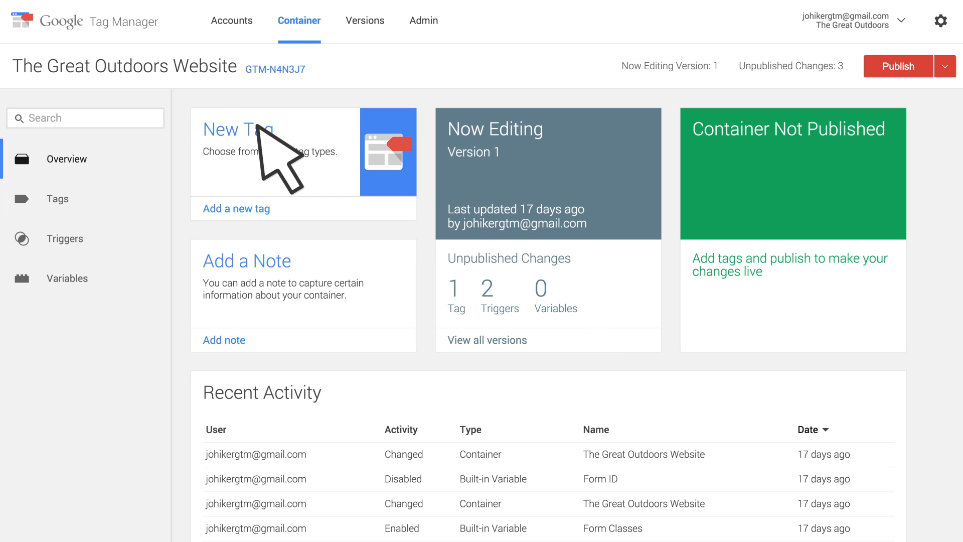
# Begin a new tag and choose Google Analytics as its product.
pyautogui.click(237, 130)
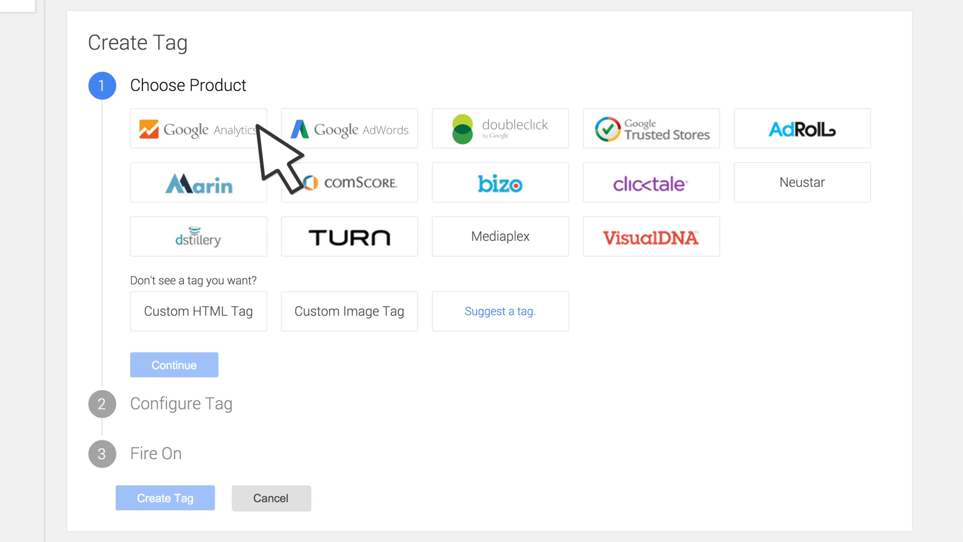
pyautogui.click(198, 129)
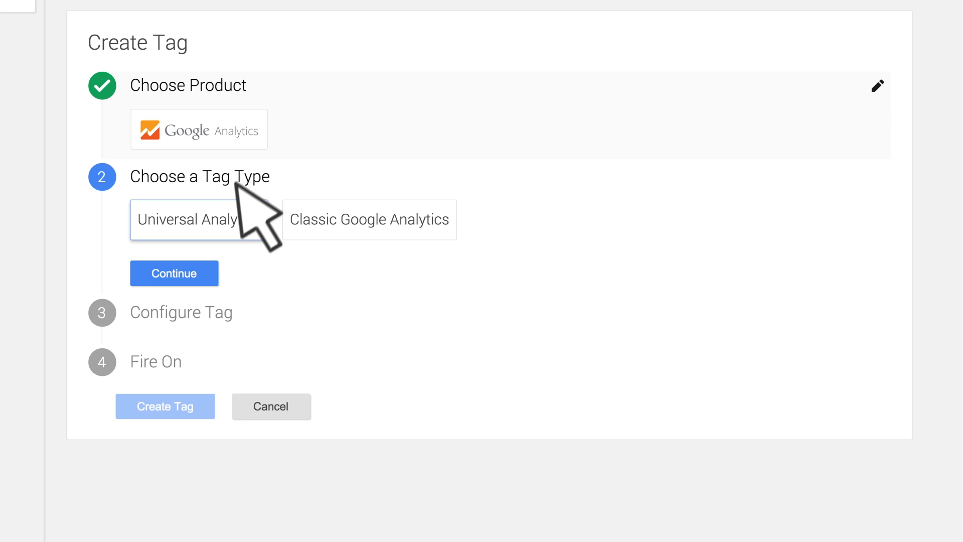
# Configure a Universal Analytics tag with tracking ID GA-12345-1 and Transactions track type.
pyautogui.click(173, 273)
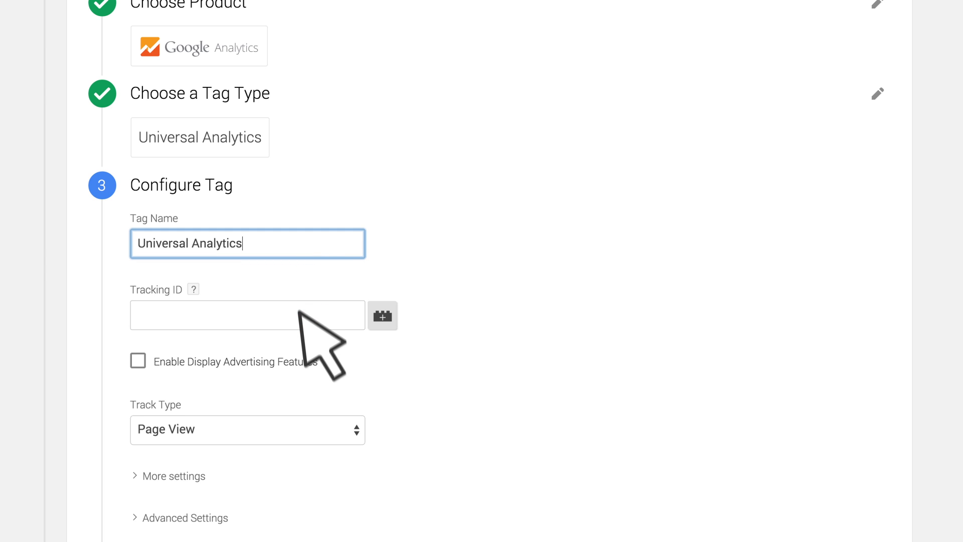
pyautogui.write('GA-12345-1')
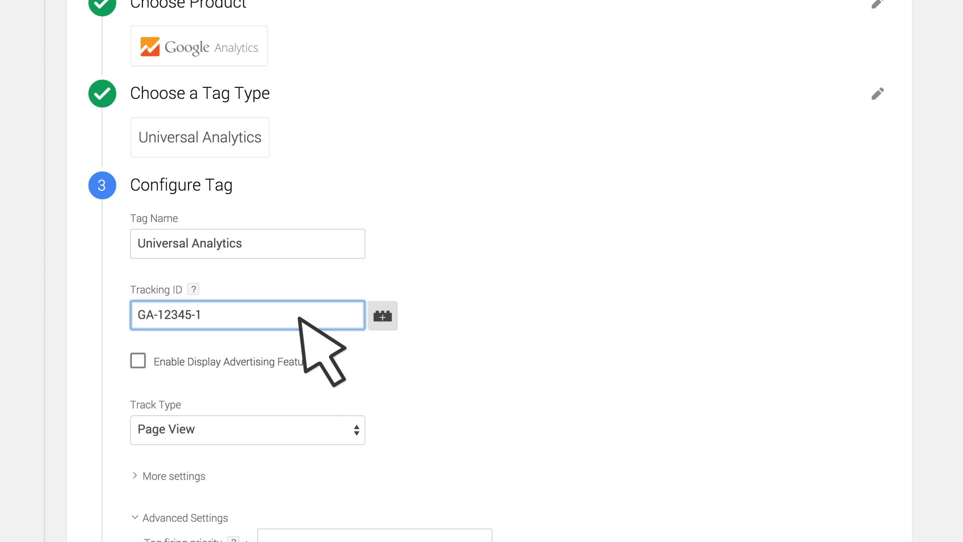
pyautogui.click(248, 429)
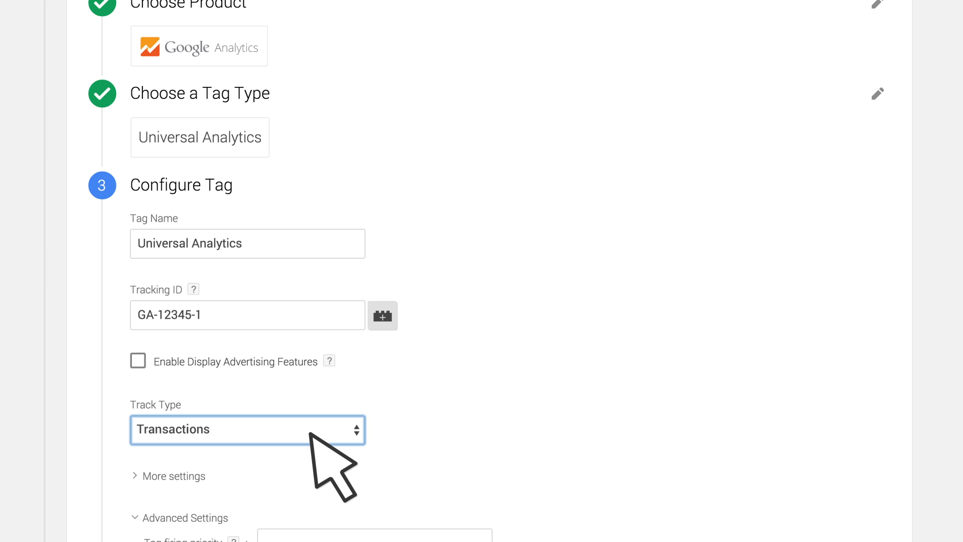
pyautogui.scroll(-3)
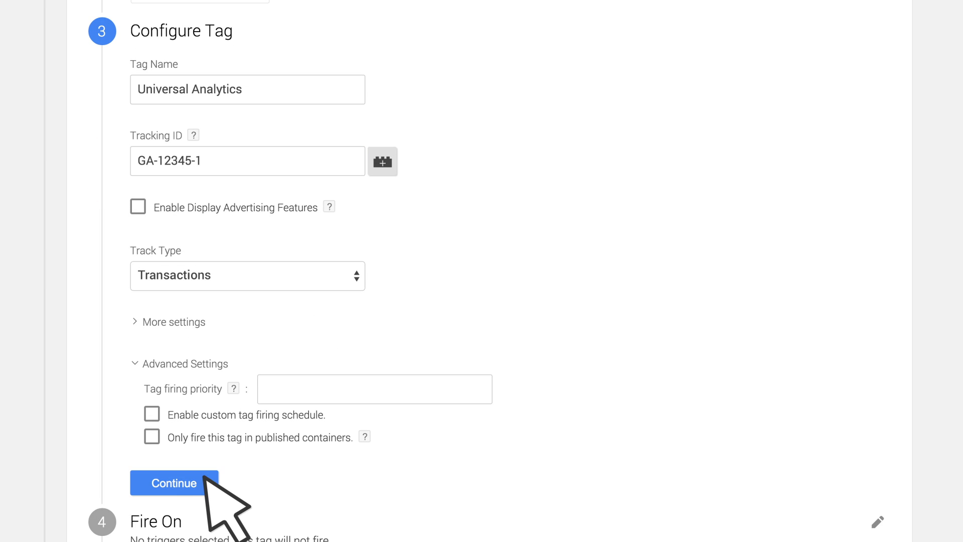
pyautogui.click(173, 483)
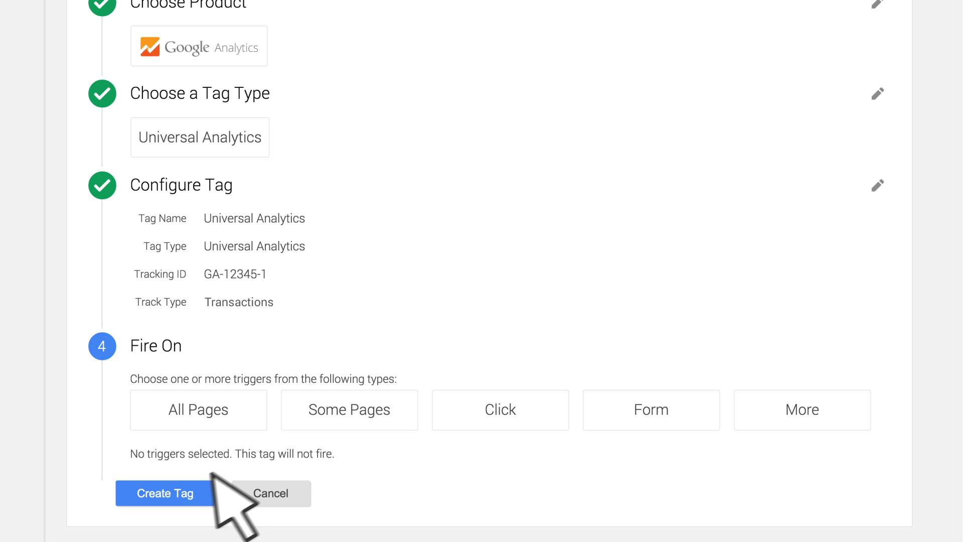
# Fire on some pages and create a new trigger named 'Page Confirmation'.
pyautogui.click(349, 409)
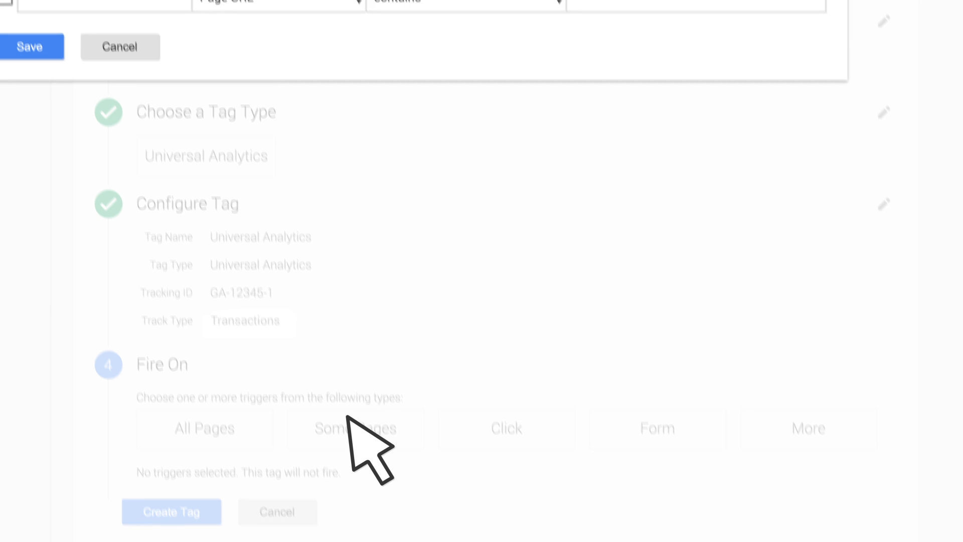
pyautogui.click(354, 429)
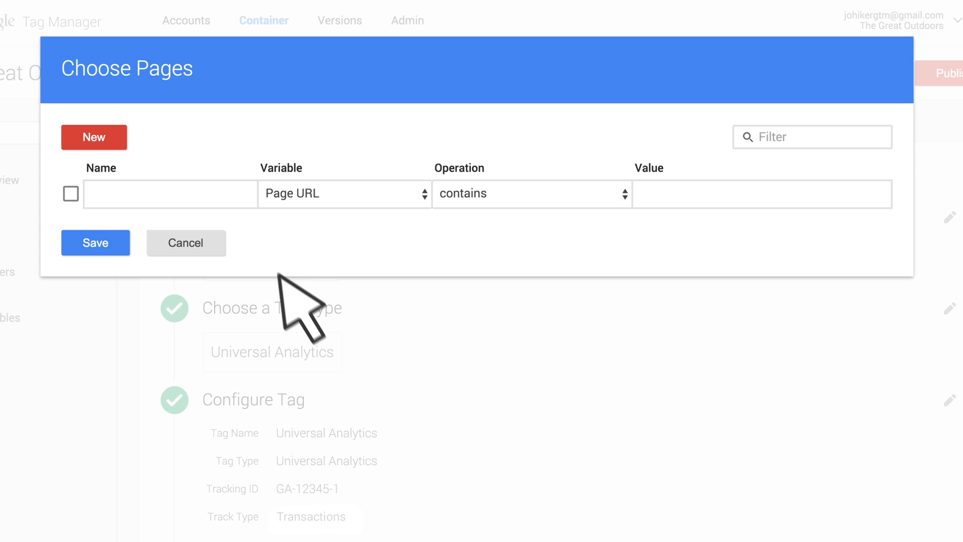
pyautogui.click(170, 194)
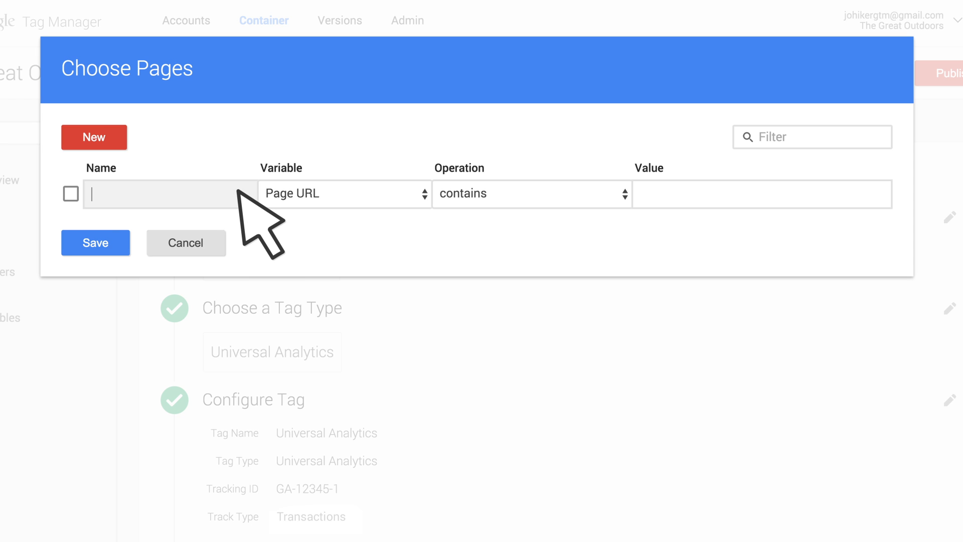
pyautogui.write('Page Confirmation')
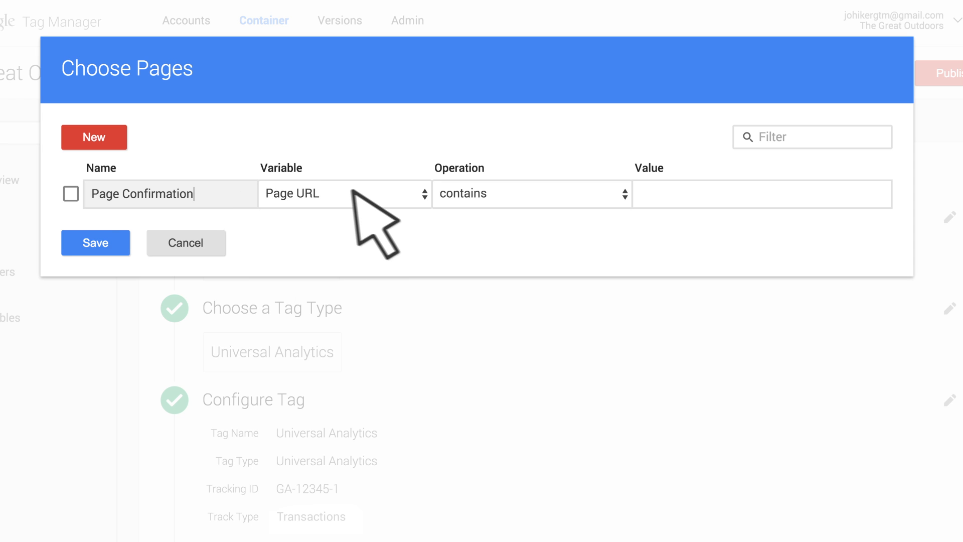
pyautogui.moveTo(467, 211)
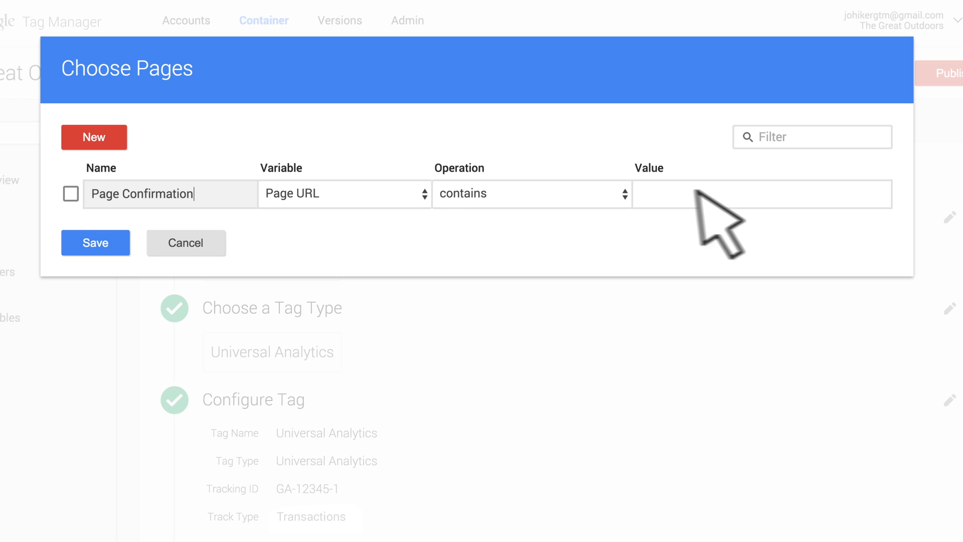
# Match Page URL containing example.com/order_confirmation.html, then select and save the trigger.
pyautogui.click(732, 194)
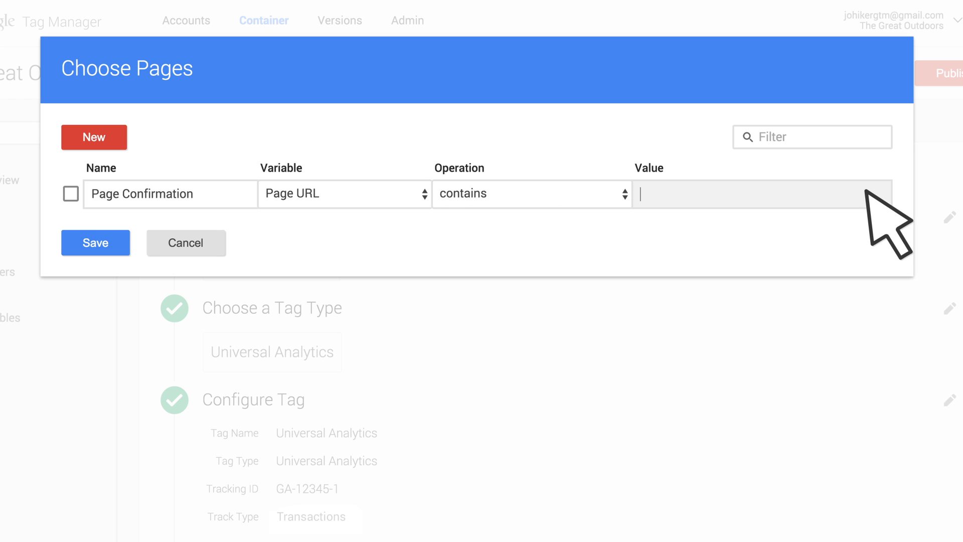
pyautogui.write('example.com/order_confirmation.html')
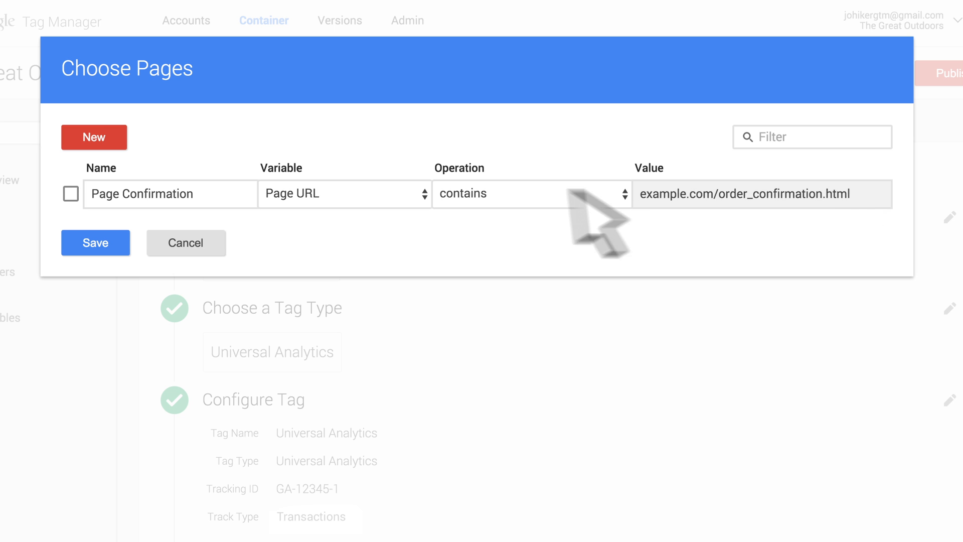
pyautogui.click(70, 193)
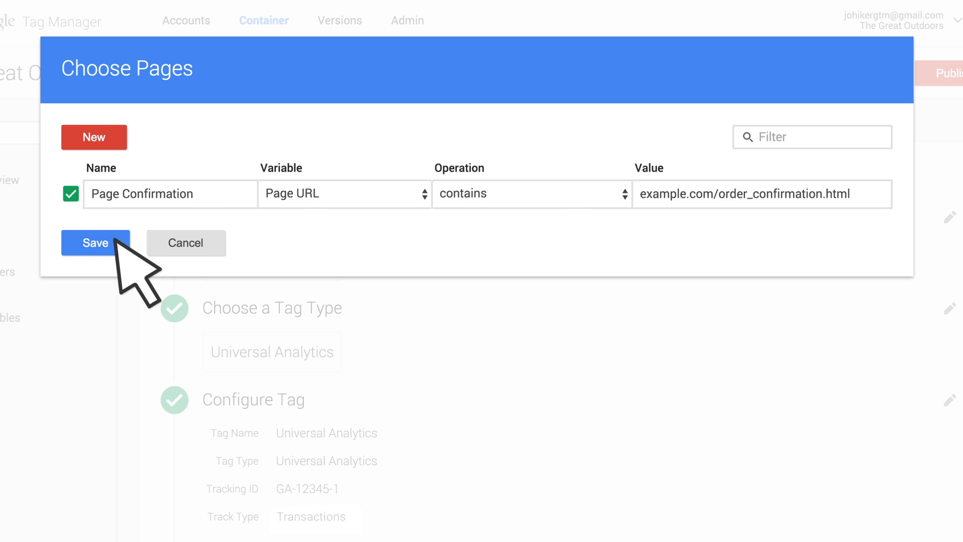
pyautogui.click(95, 242)
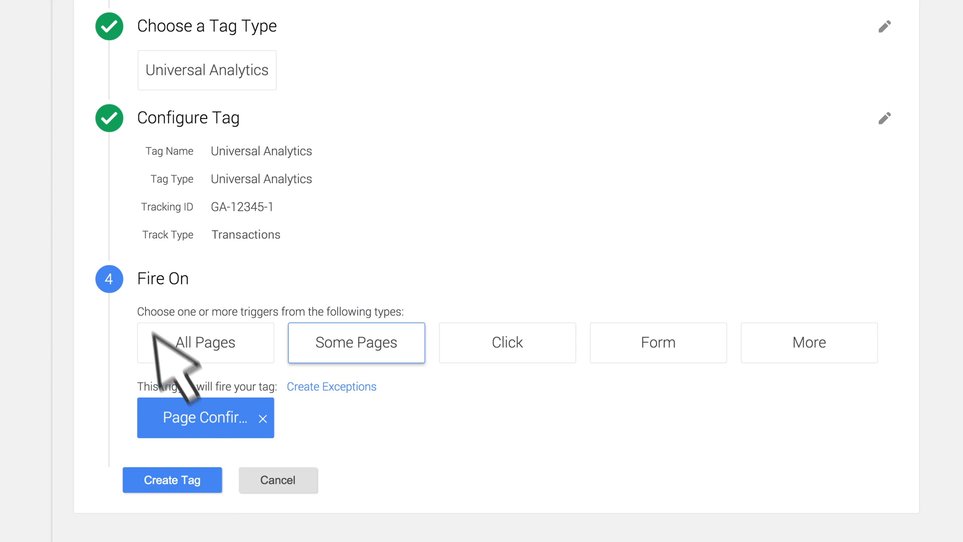
# Save the transactions tag and preview the container changes from Publish.
pyautogui.click(172, 479)
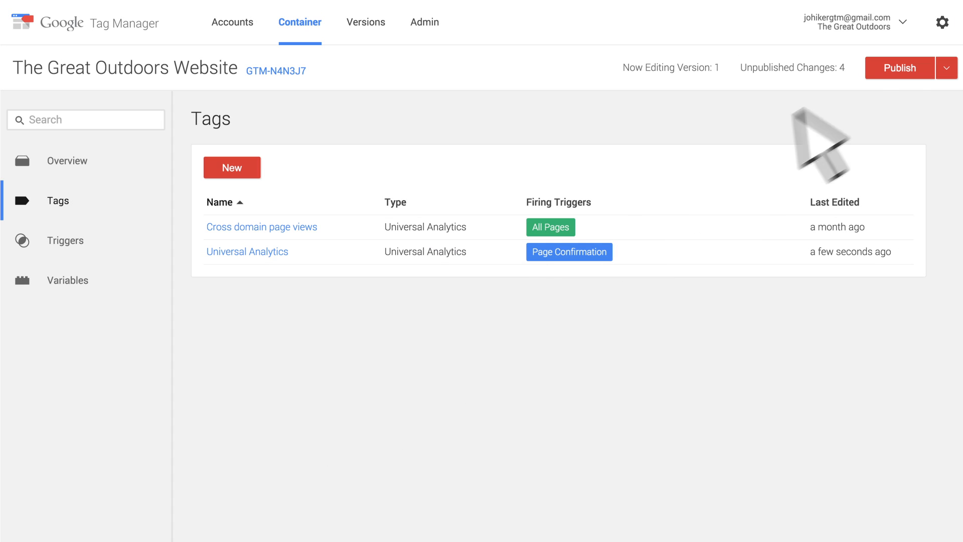
pyautogui.click(900, 68)
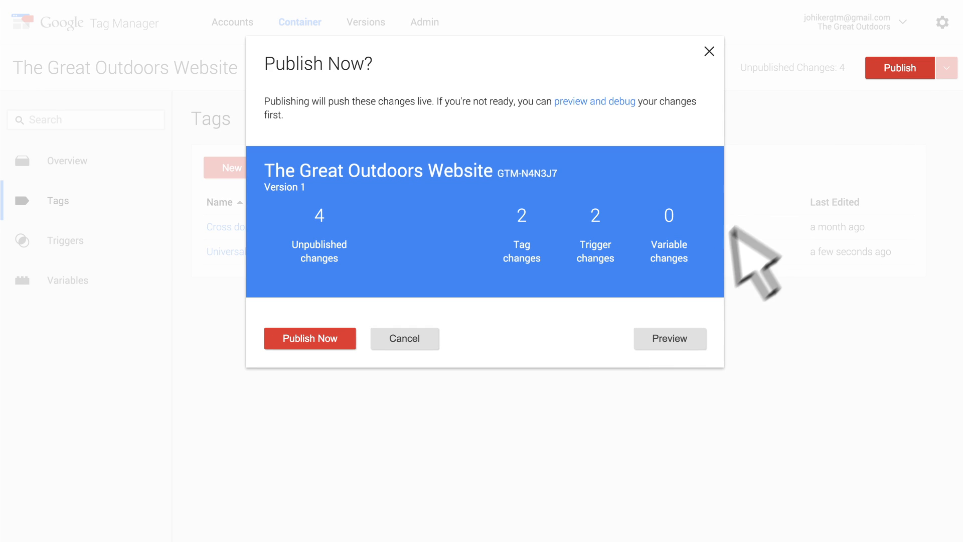
pyautogui.click(670, 339)
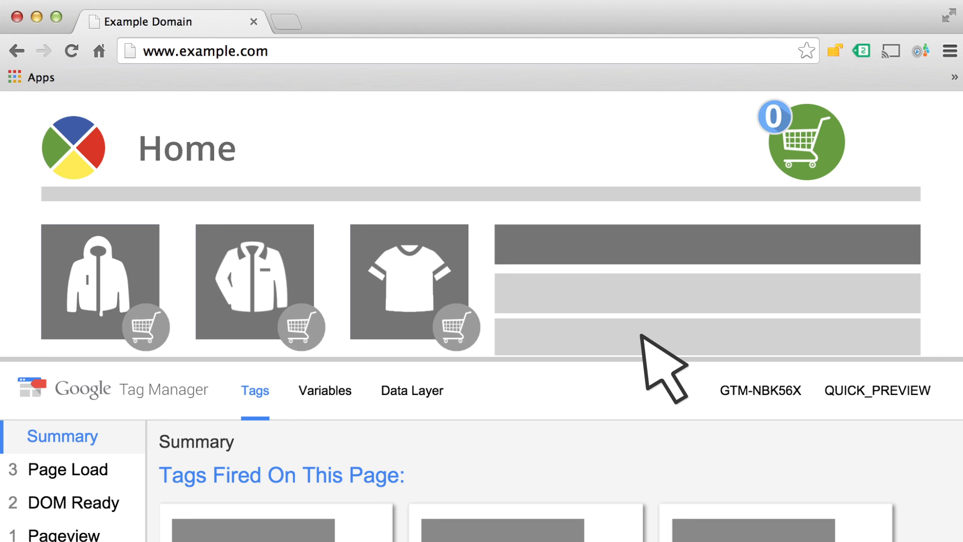
pyautogui.moveTo(514, 341)
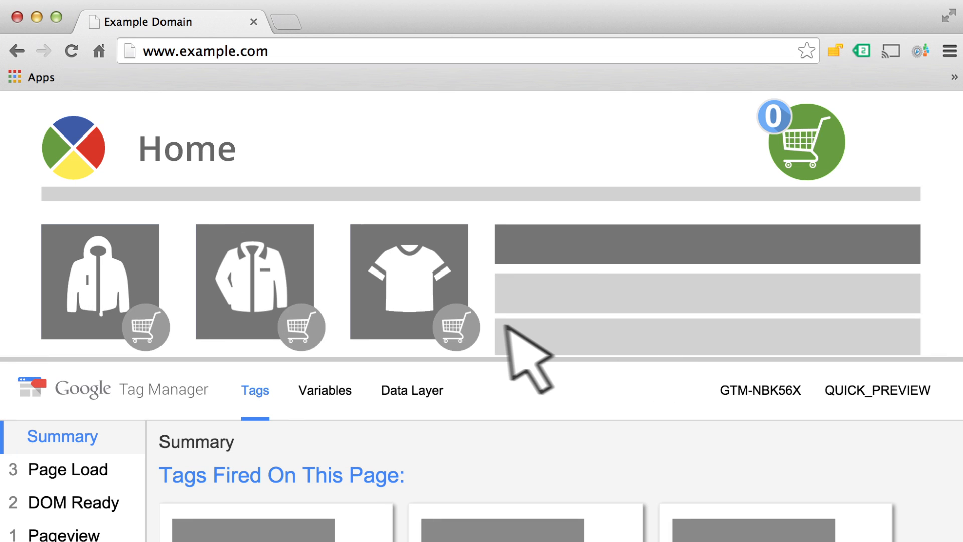
# Add the T-shirt to the cart on the previewed store site.
pyautogui.click(455, 328)
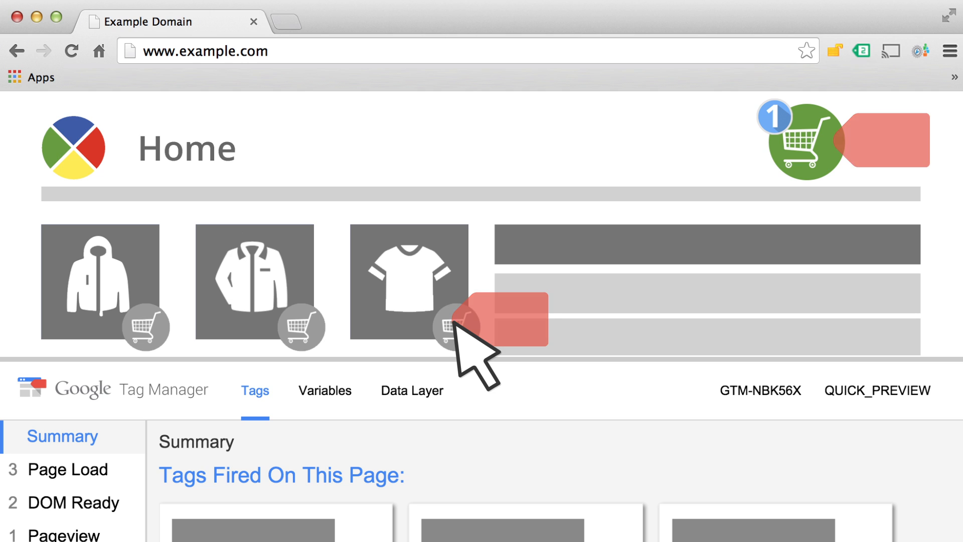
pyautogui.click(454, 327)
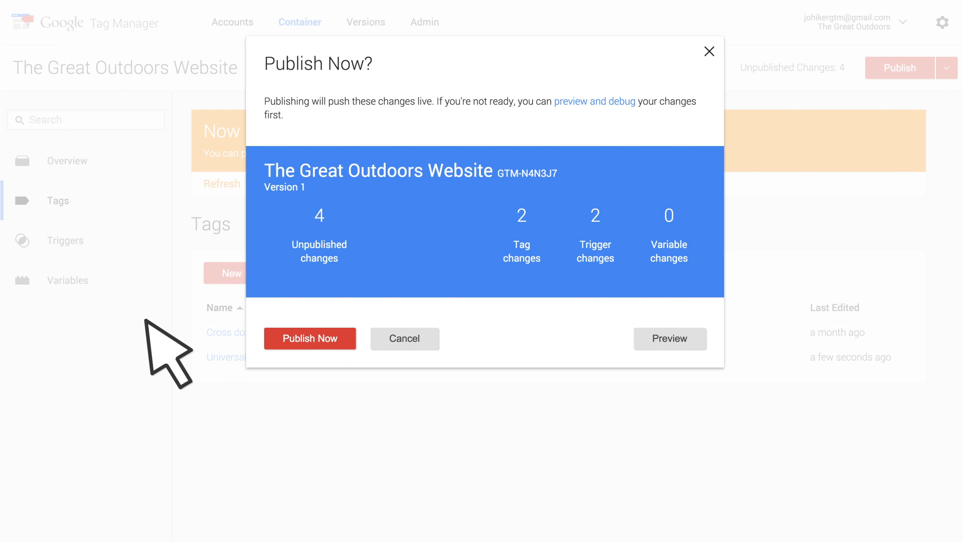
# Publish the container's four changes as Version 1 and dismiss the success message.
pyautogui.click(309, 338)
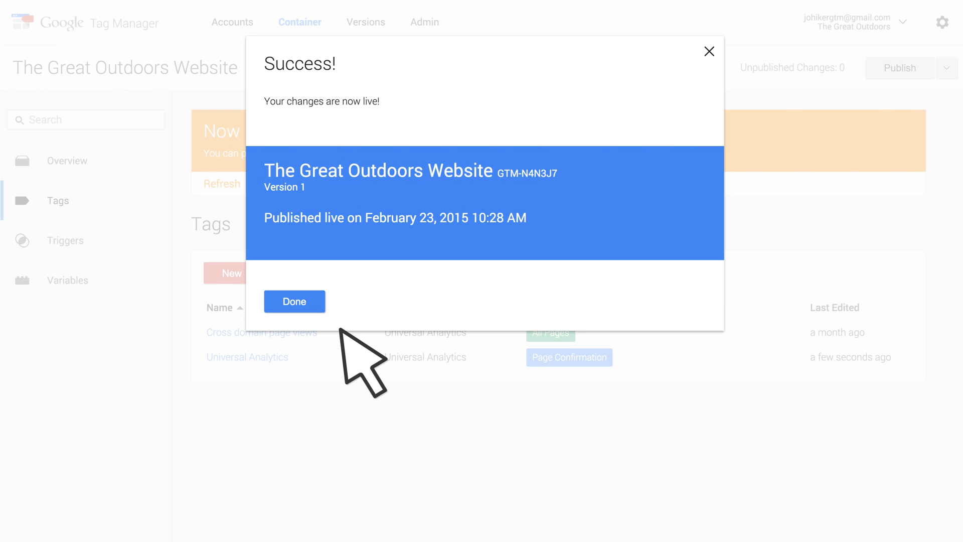
pyautogui.click(294, 301)
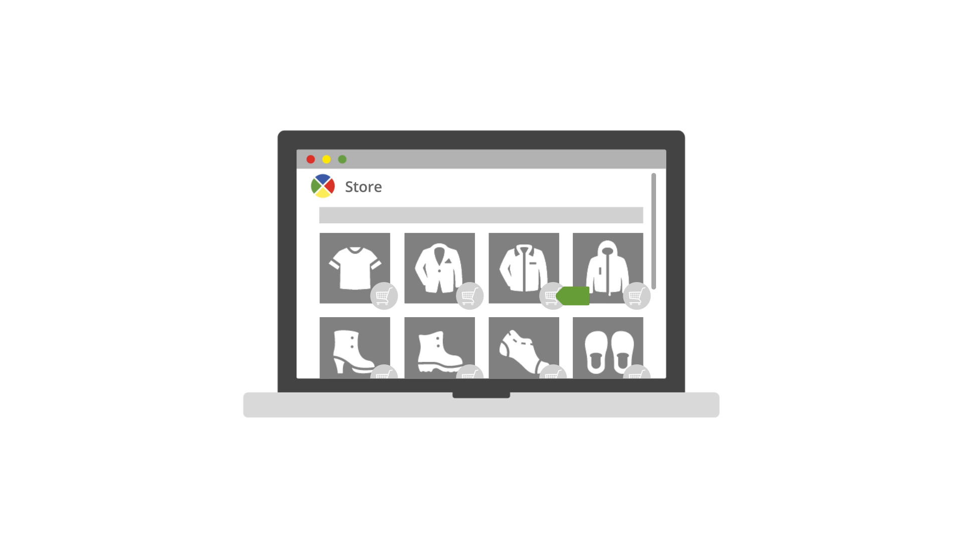